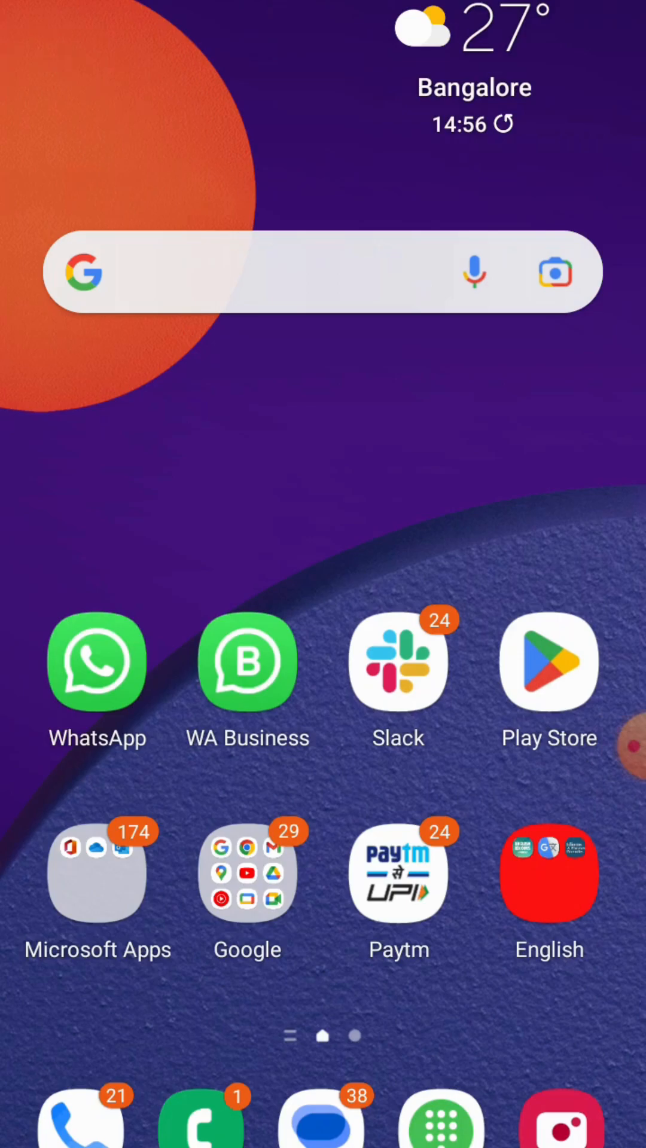
Launch the Play Store from the Android home screen
{"action": "left_click", "coordinate": [549, 662]}
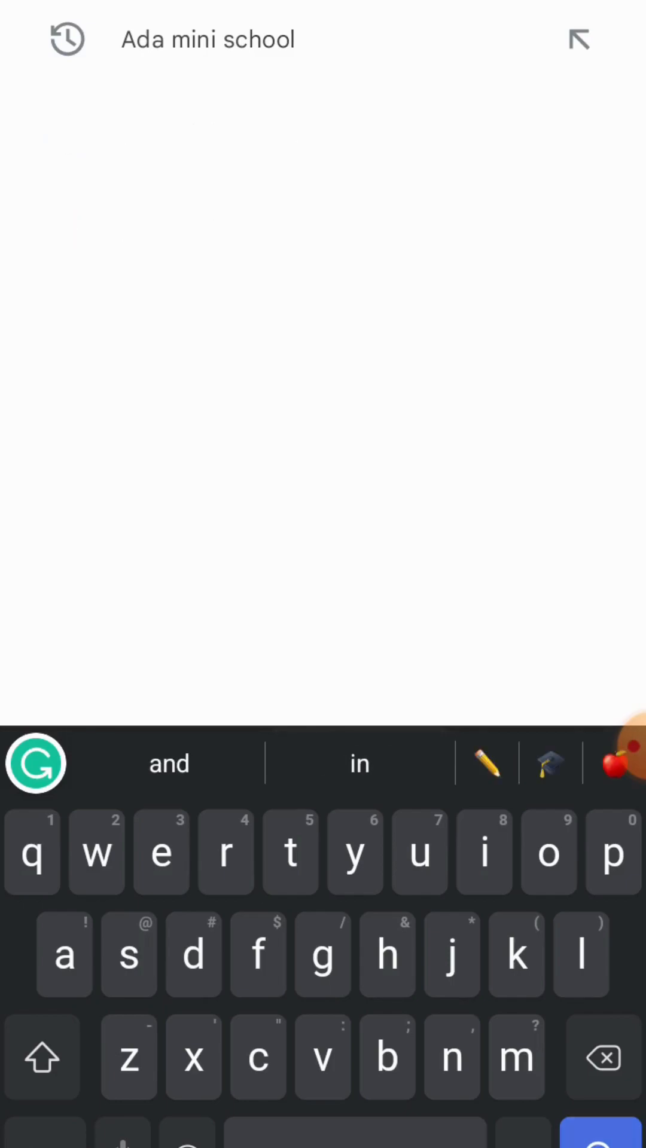
Search for Ada mini school and install the ADA Team app from its listing
{"action": "key", "text": "Enter"}
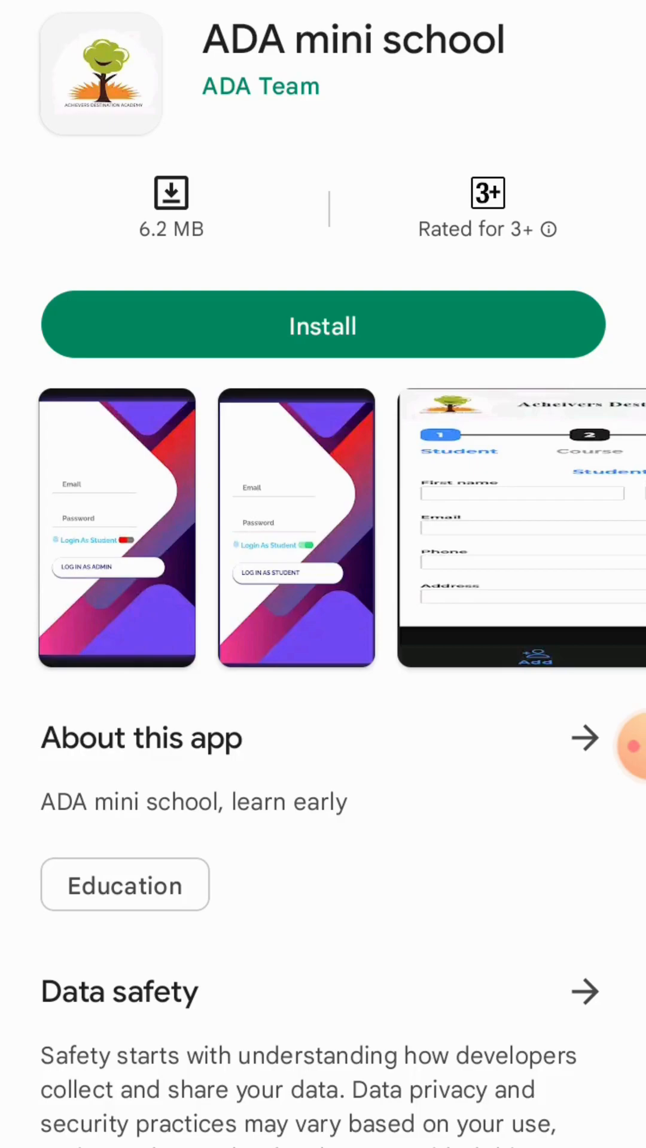
{"action": "left_click", "coordinate": [322, 326]}
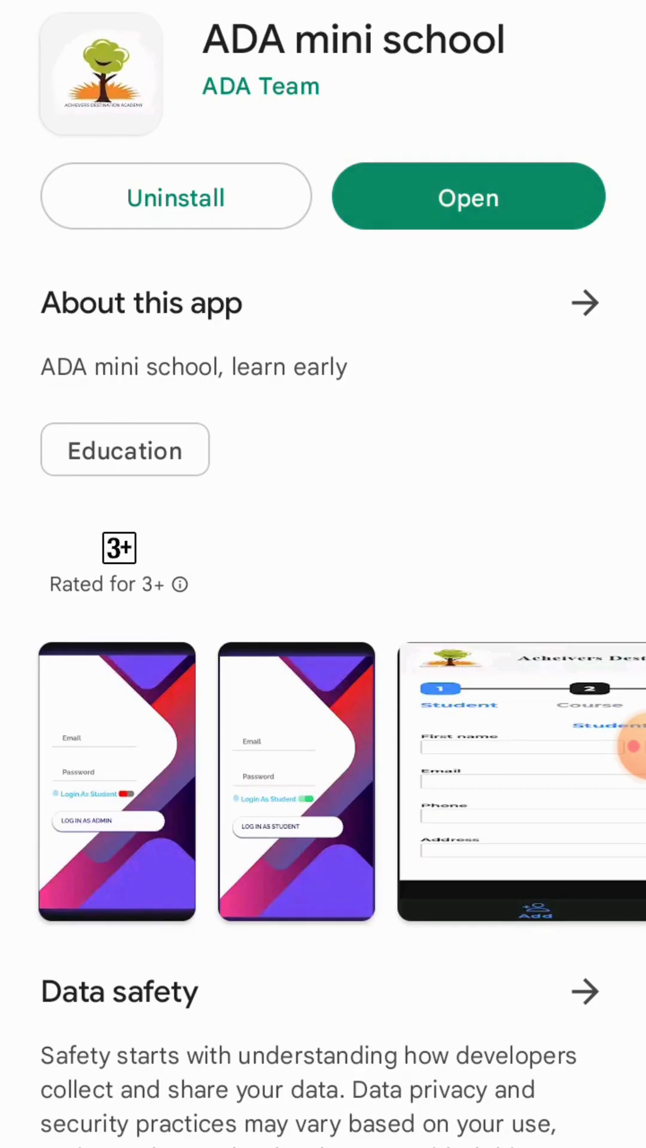
Launch ADA mini school and enter first name Xyz and last name Ys
{"action": "left_click", "coordinate": [467, 196]}
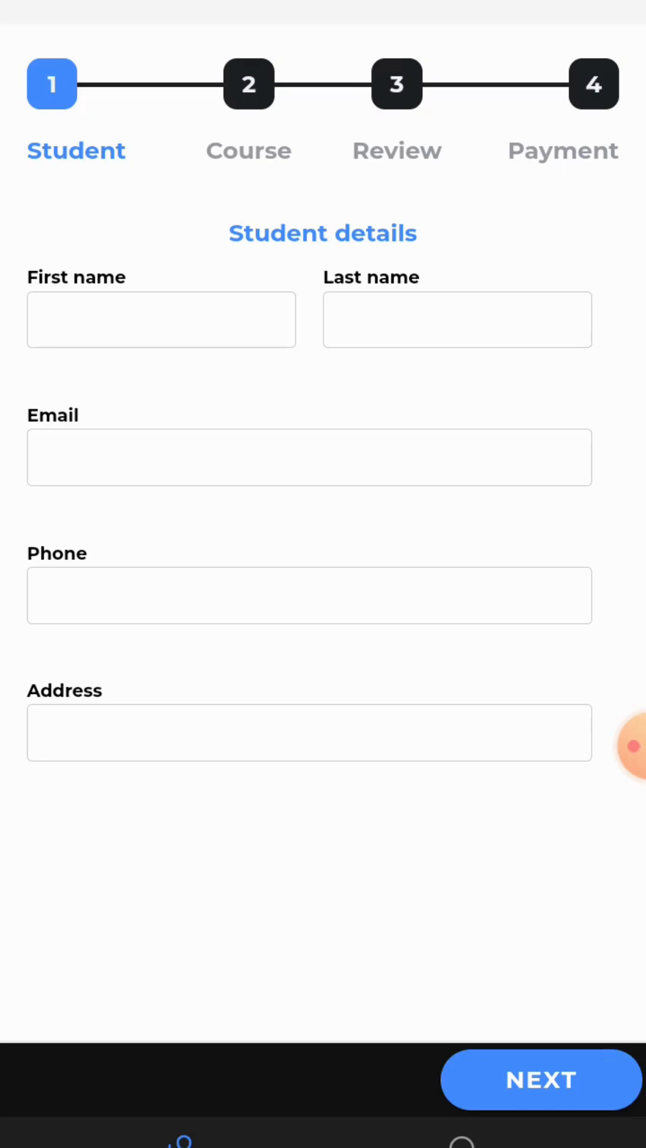
{"action": "left_click", "coordinate": [161, 319]}
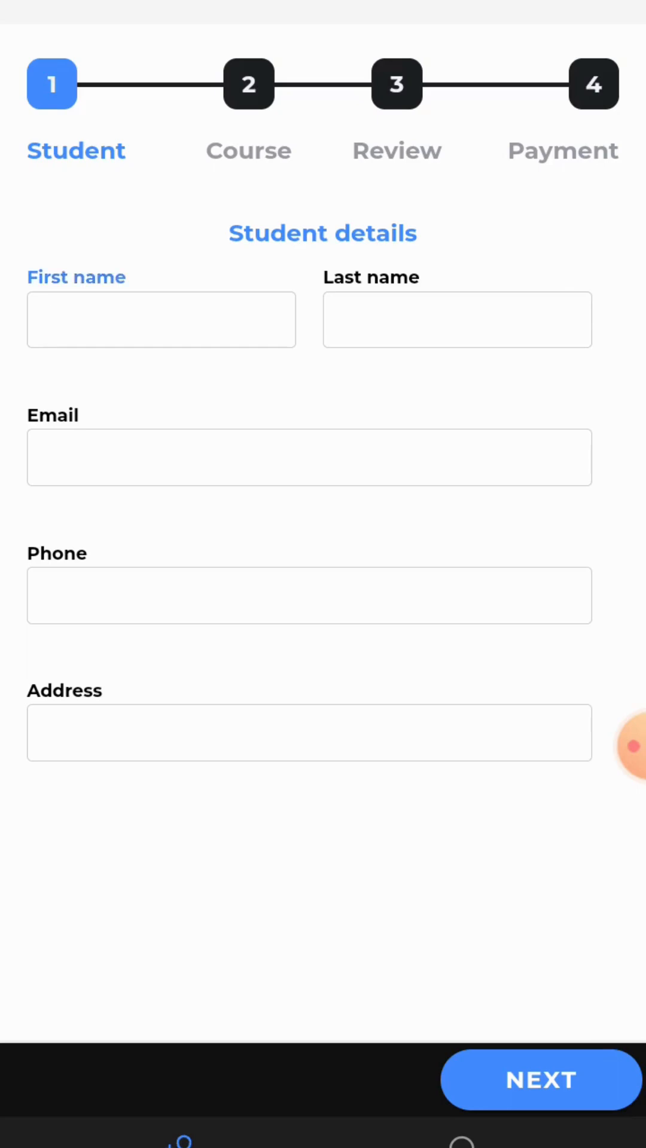
{"action": "left_click", "coordinate": [161, 319]}
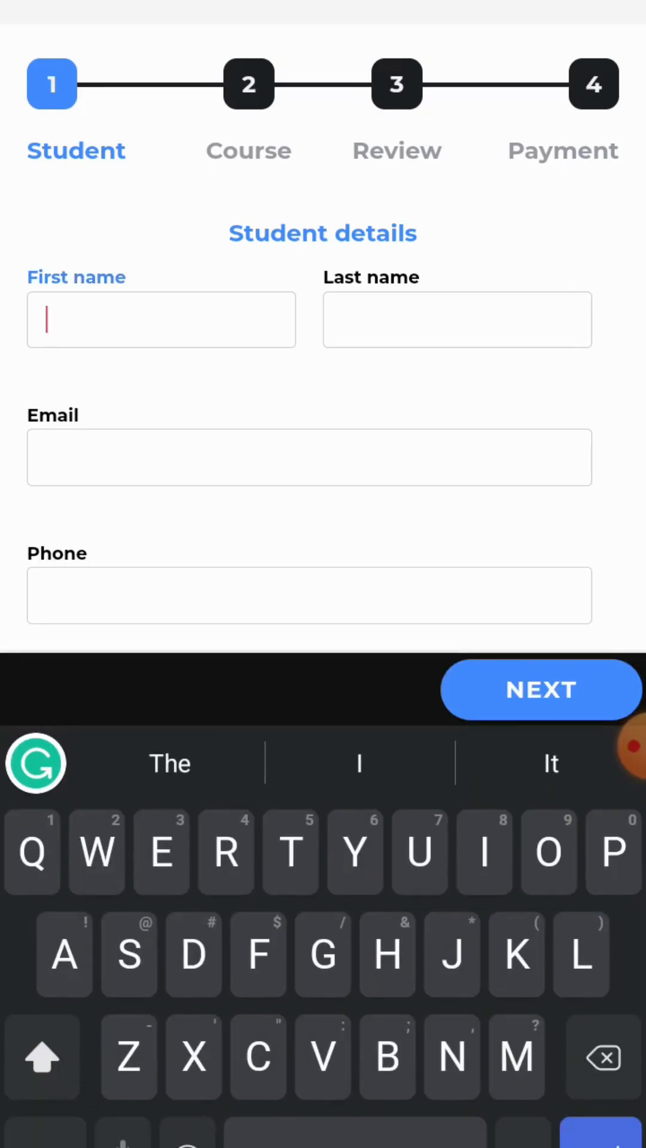
{"action": "type", "text": "X"}
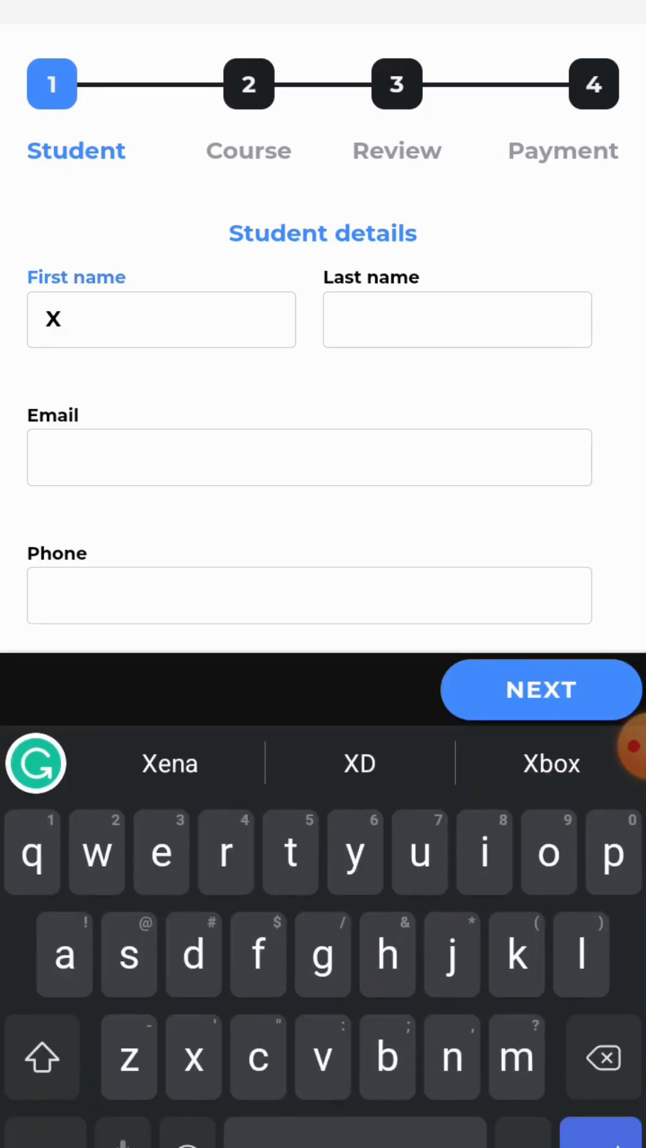
{"action": "type", "text": "yz"}
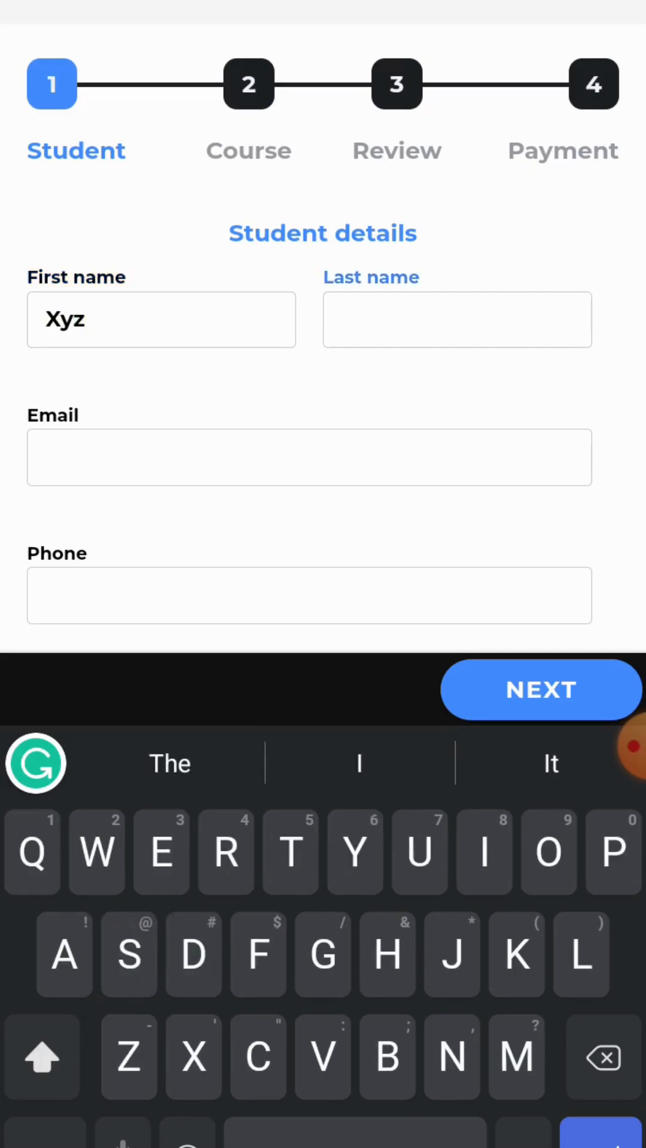
{"action": "type", "text": "Ysd"}
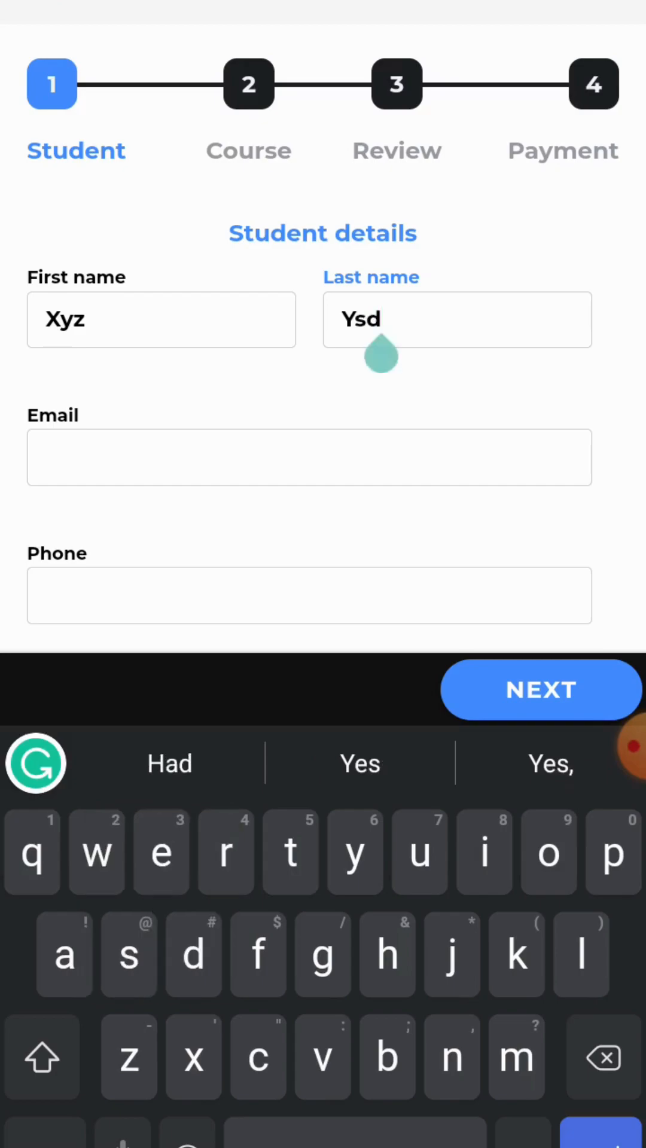
{"action": "left_click", "coordinate": [302, 484]}
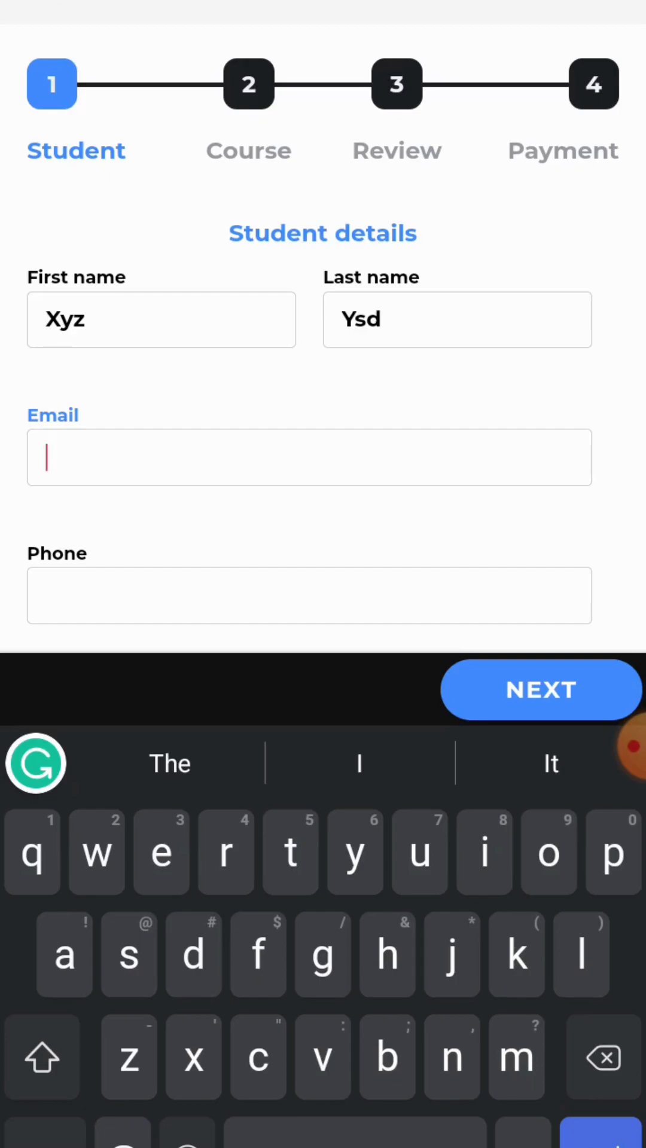
{"action": "scroll", "scroll_direction": "down", "scroll_amount": 3}
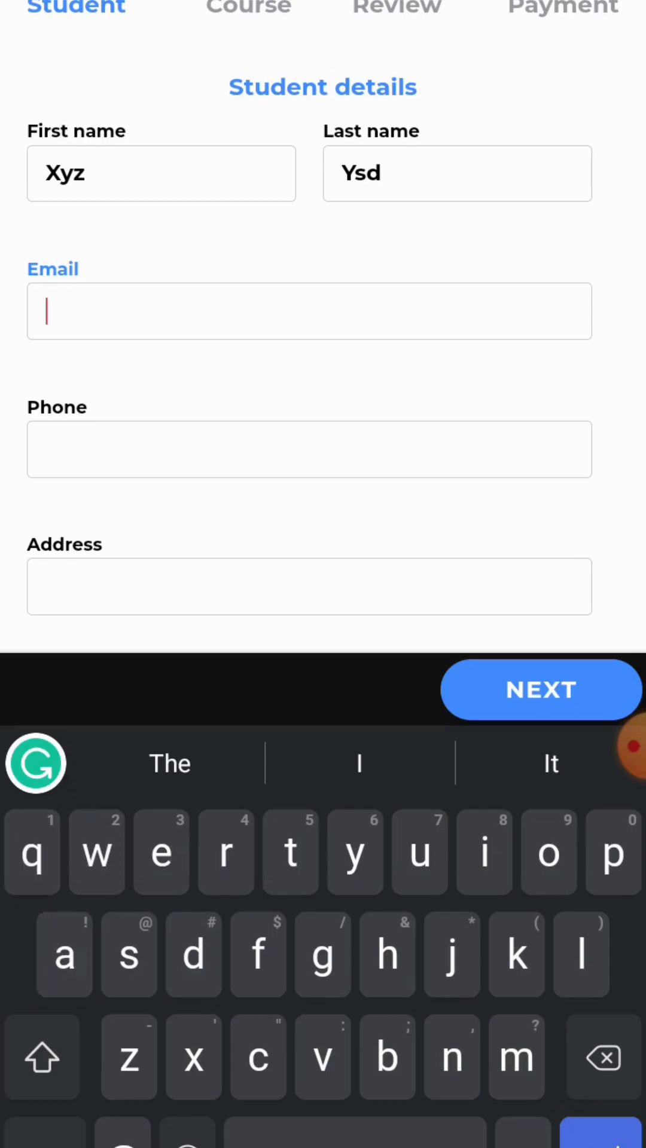
{"action": "type", "text": "test"}
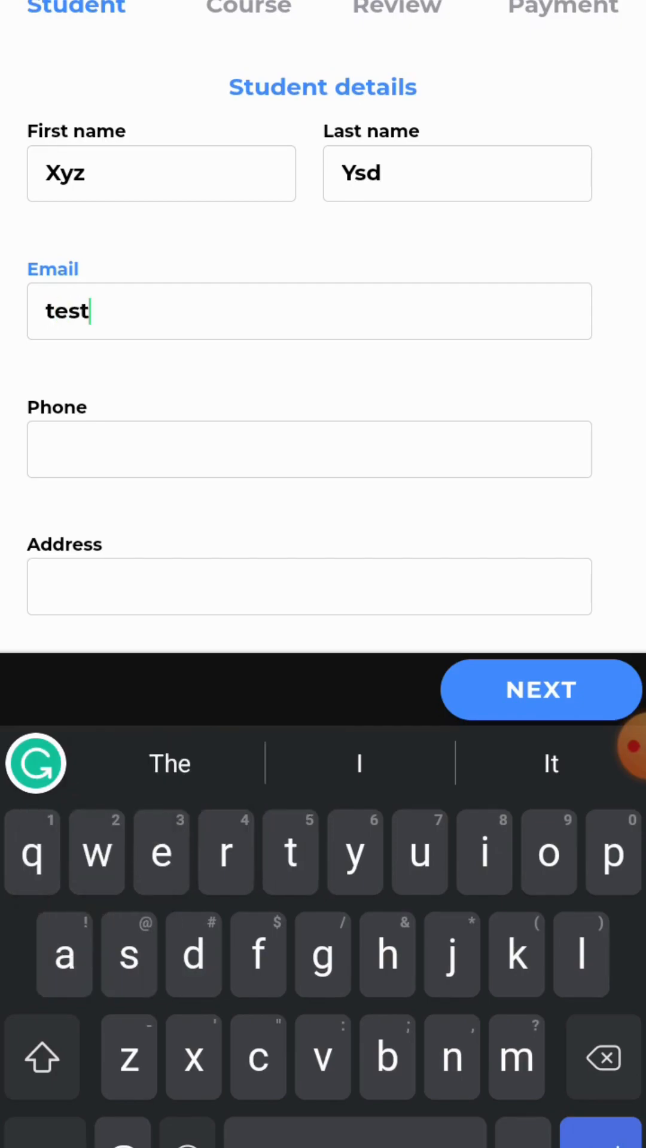
{"action": "type", "text": "@gmail."}
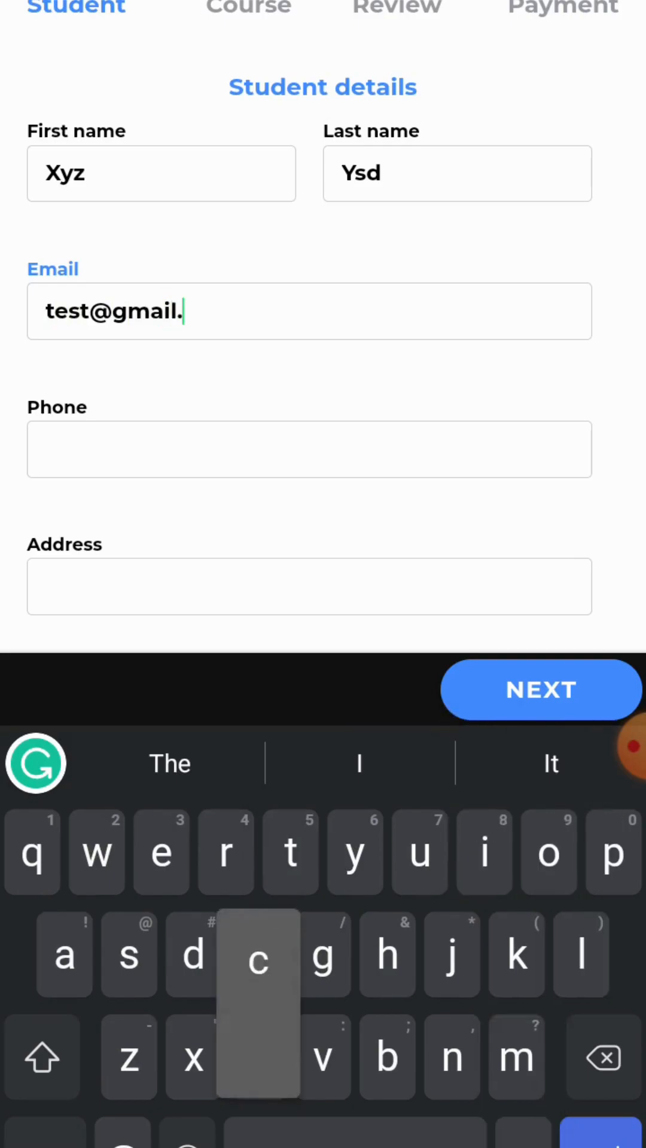
{"action": "type", "text": "com"}
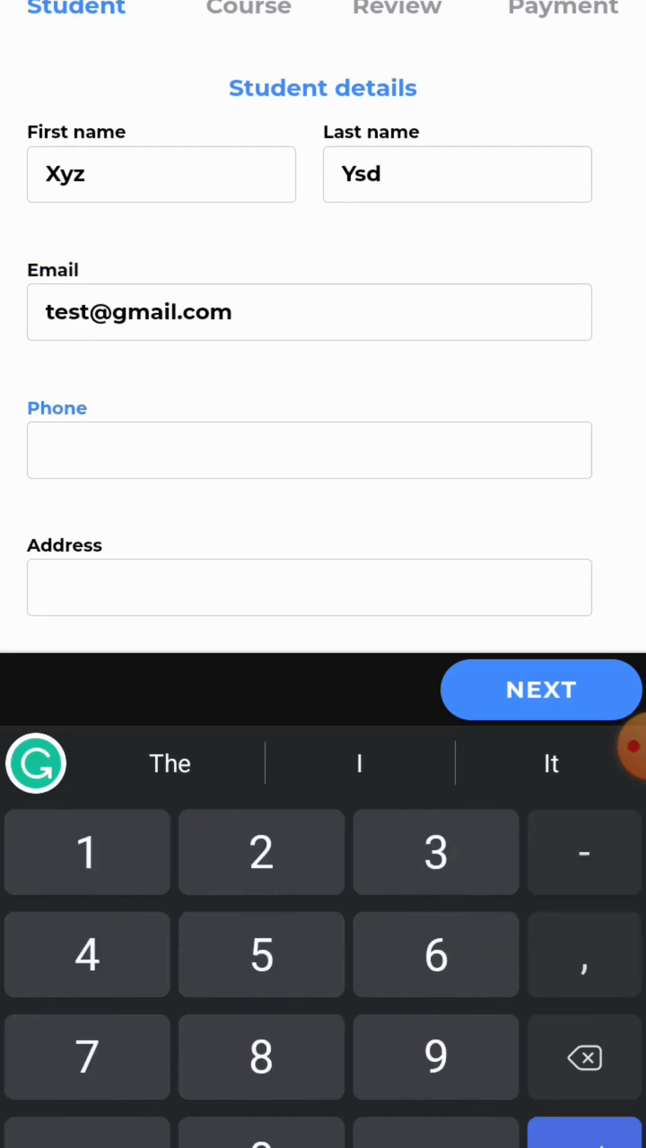
{"action": "type", "text": "1234"}
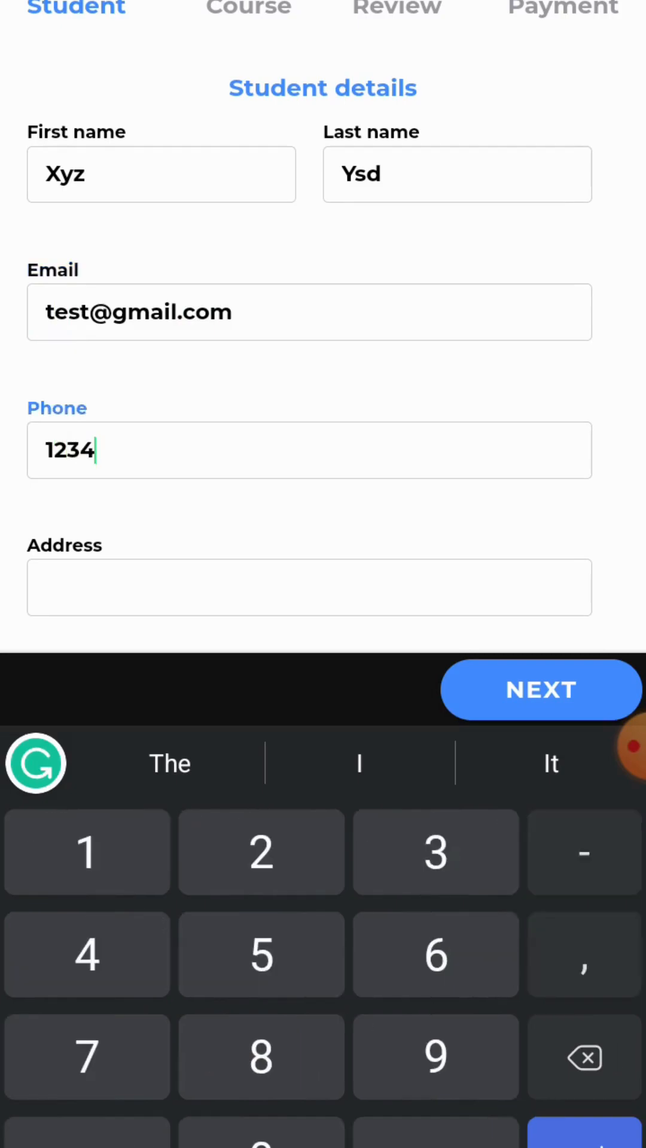
{"action": "type", "text": "567890"}
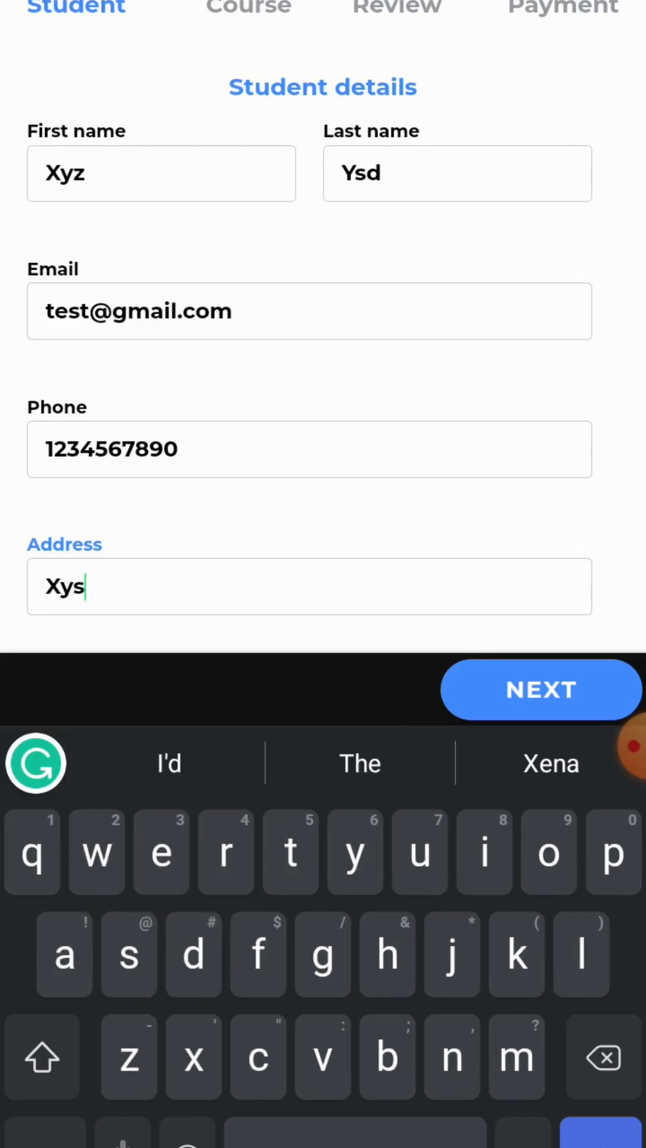
{"action": "left_click", "coordinate": [540, 689]}
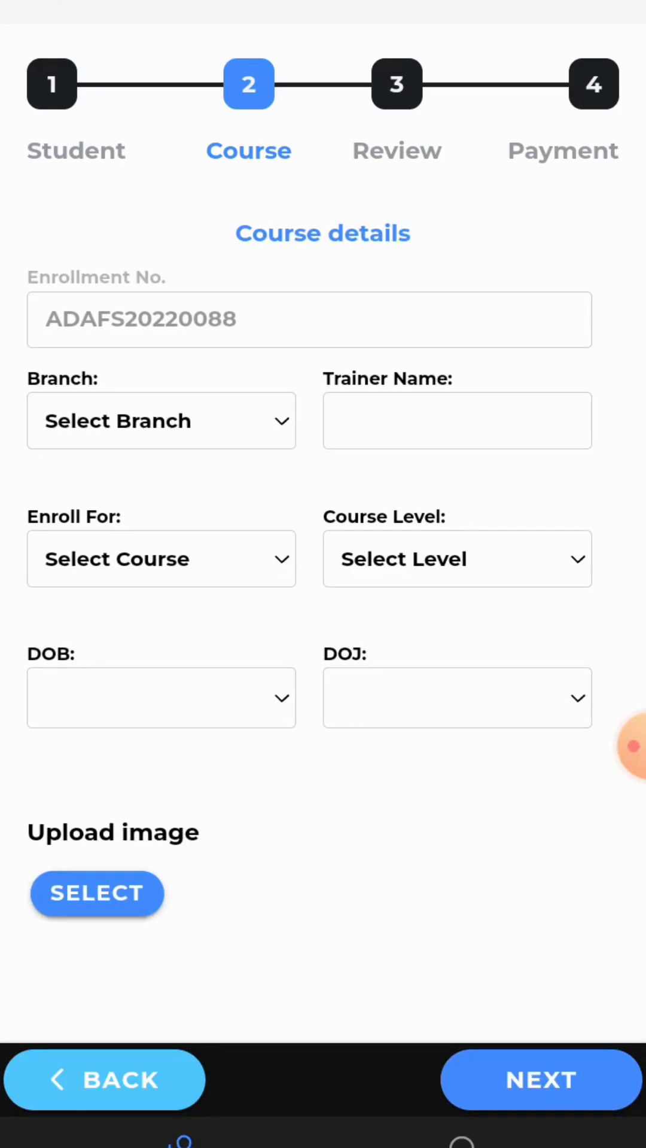
Set branch MaliAli- Baramati, trainer Xys and course level 4th
{"action": "left_click", "coordinate": [161, 421]}
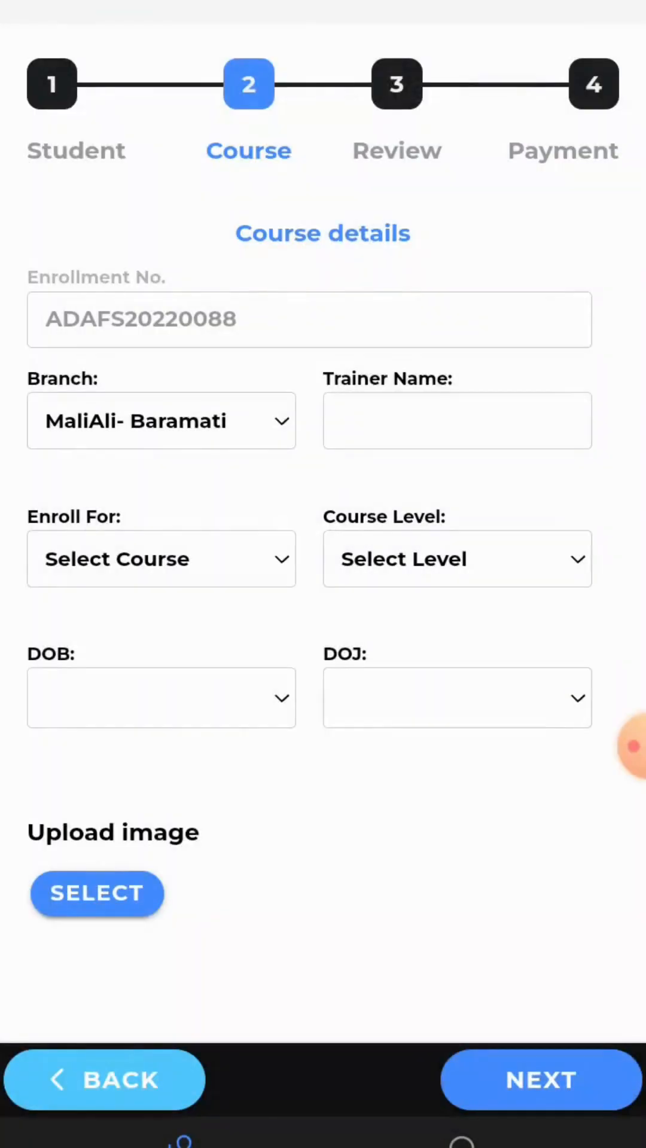
{"action": "left_click", "coordinate": [457, 420]}
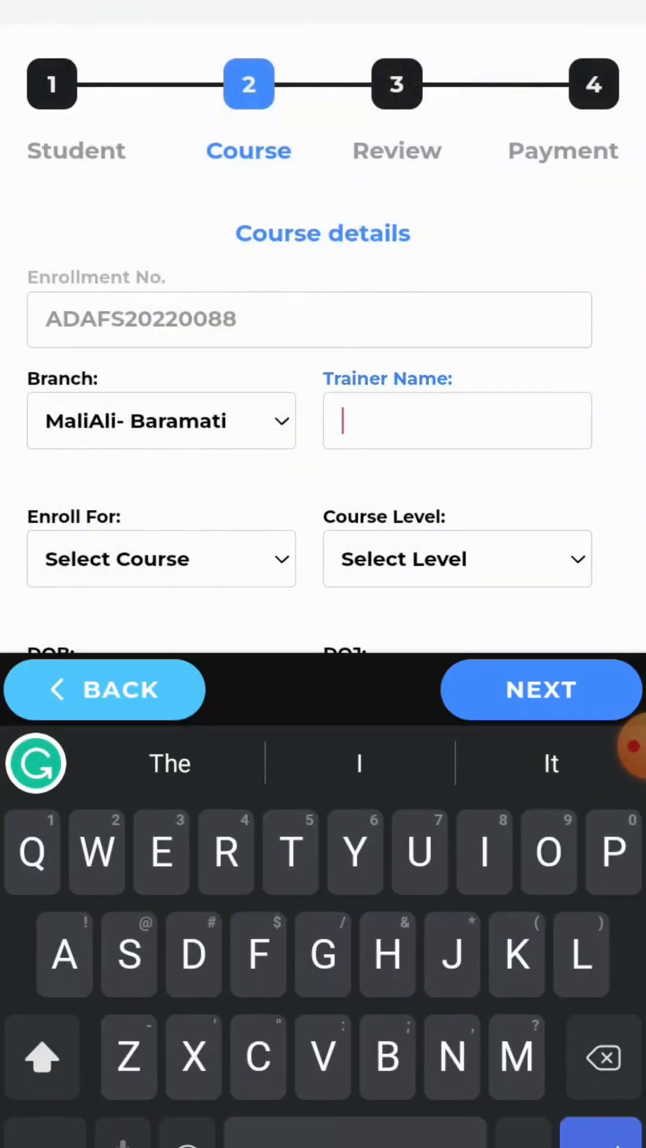
{"action": "type", "text": "Xys"}
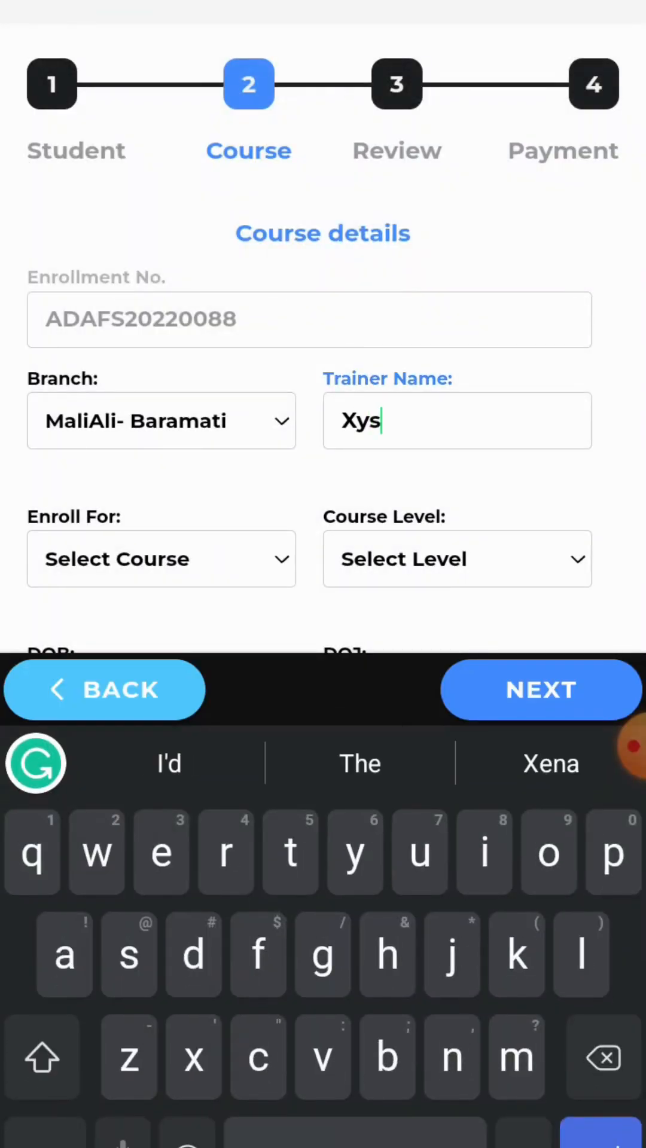
{"action": "left_click", "coordinate": [160, 558]}
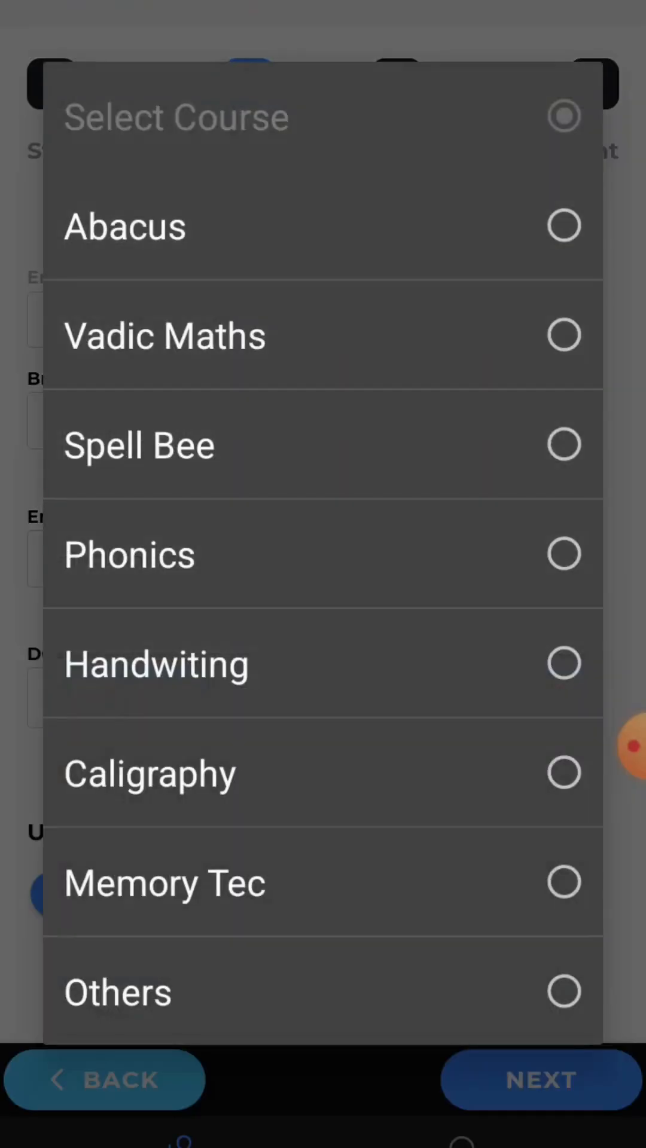
{"action": "left_click", "coordinate": [128, 554]}
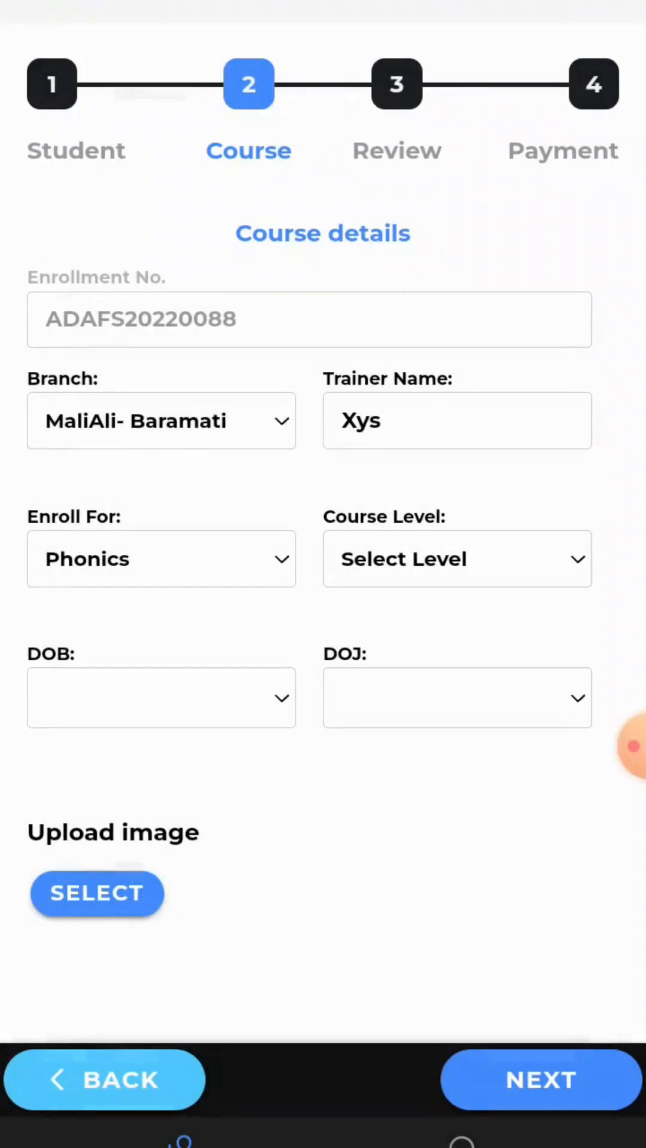
Set birth date 02/11/2022 and joining date 03/11/2022, then bring up photo upload options
{"action": "left_click", "coordinate": [456, 559]}
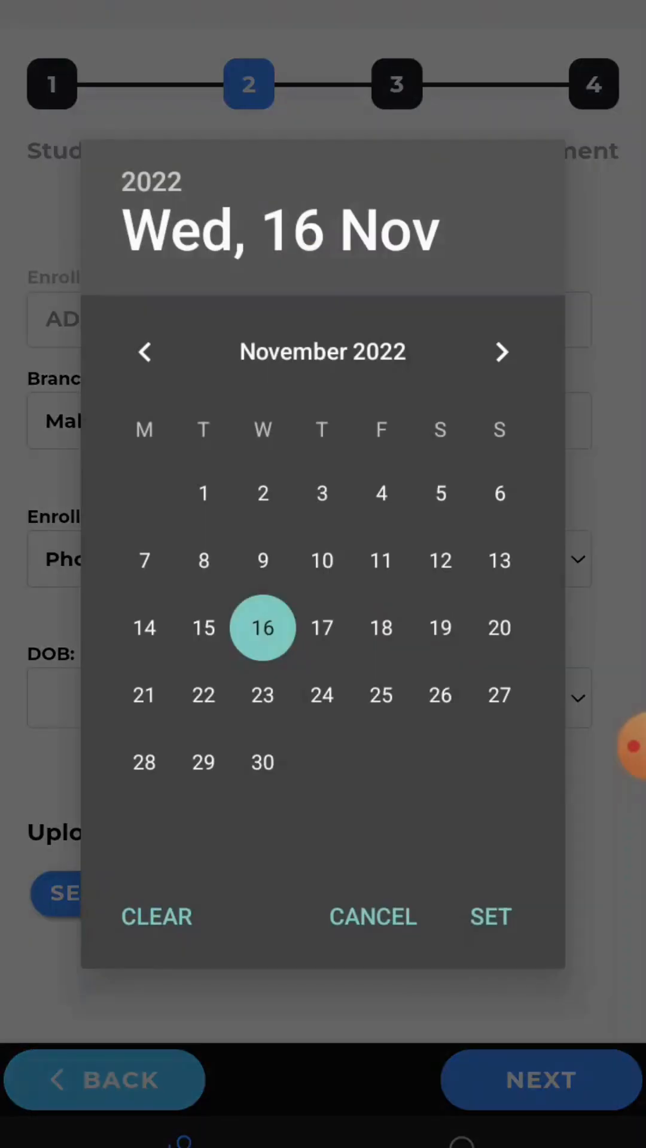
{"action": "left_click", "coordinate": [489, 916]}
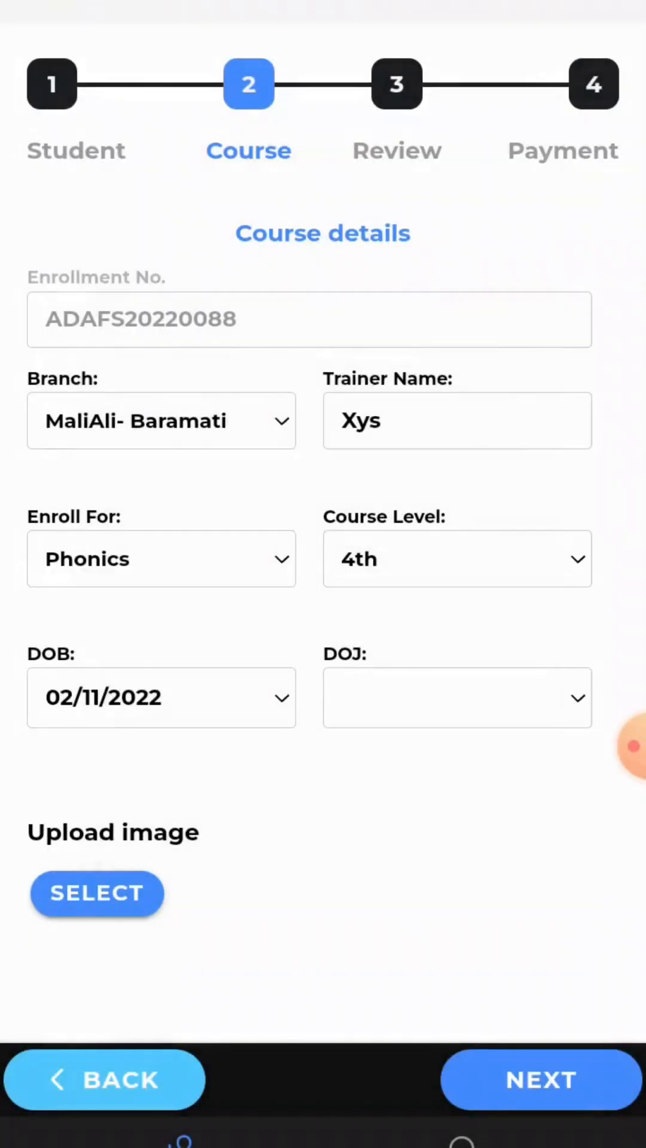
{"action": "left_click", "coordinate": [457, 697]}
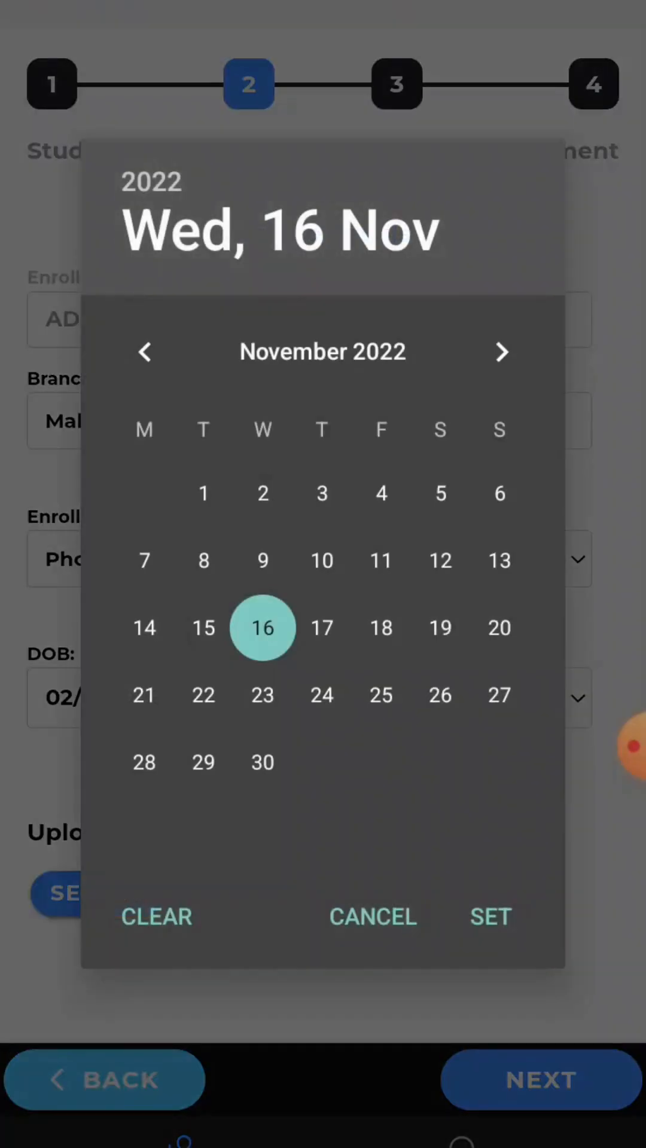
{"action": "left_click", "coordinate": [489, 917]}
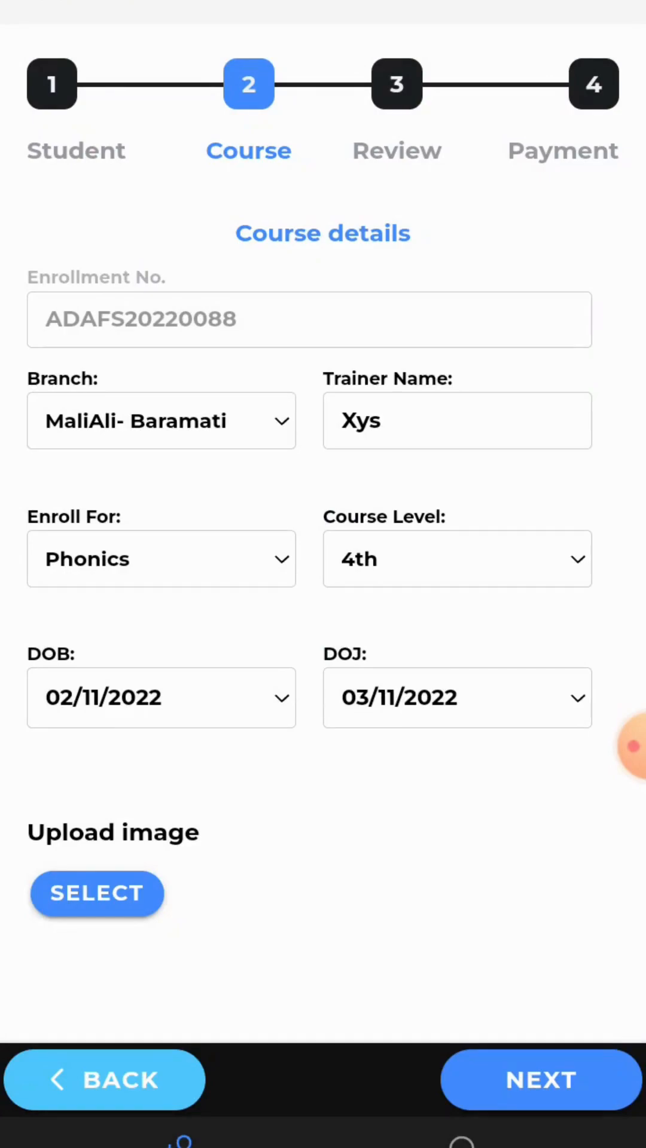
{"action": "left_click", "coordinate": [97, 893]}
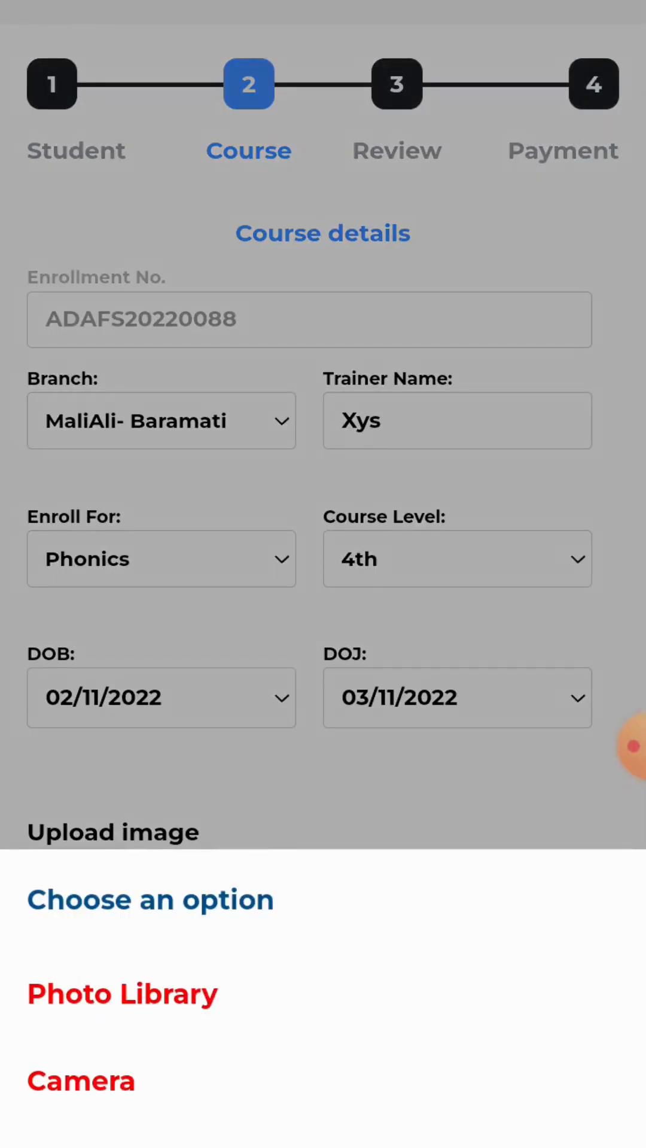
Allow photo access, attach the student's photo from the library and advance to review
{"action": "left_click", "coordinate": [123, 994]}
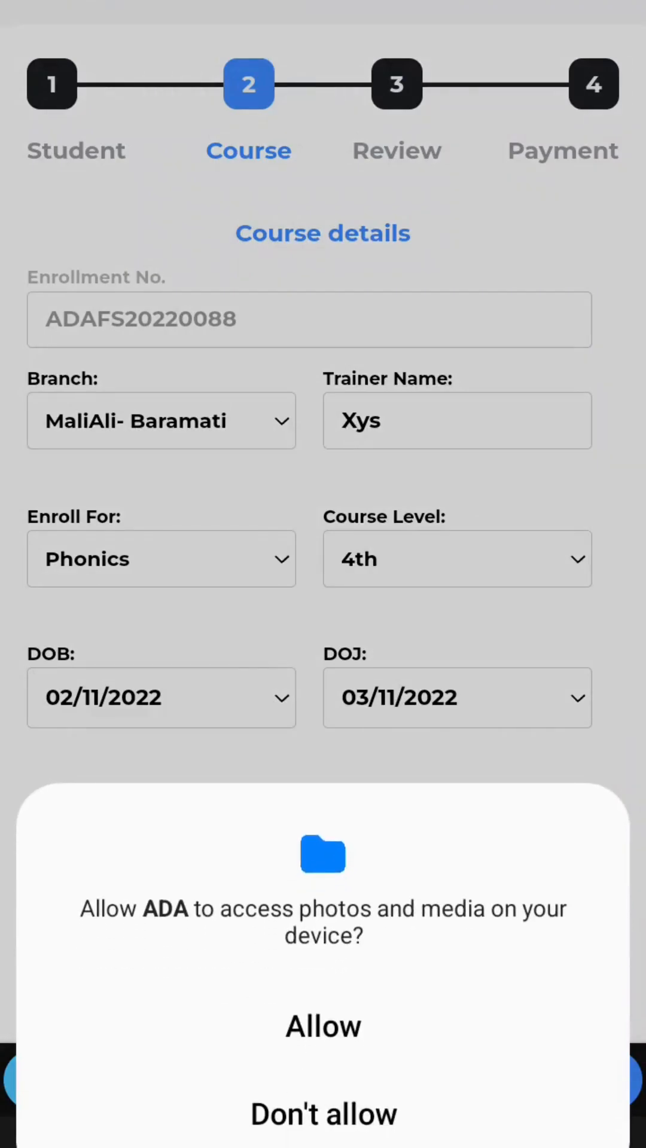
{"action": "left_click", "coordinate": [323, 1026]}
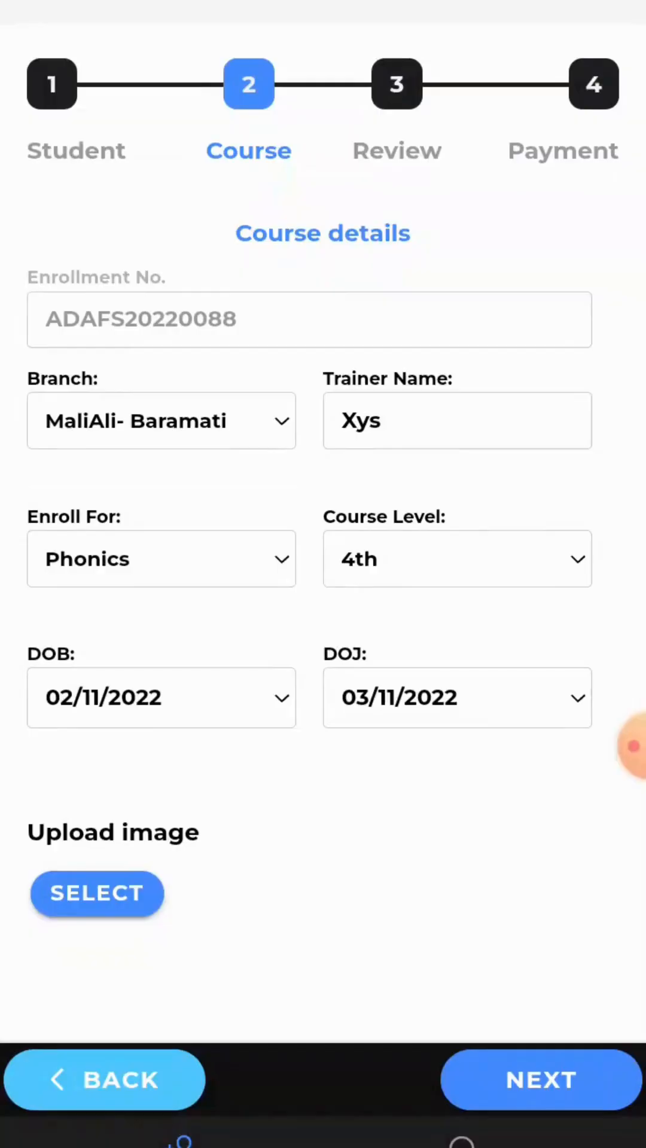
{"action": "left_click", "coordinate": [97, 893]}
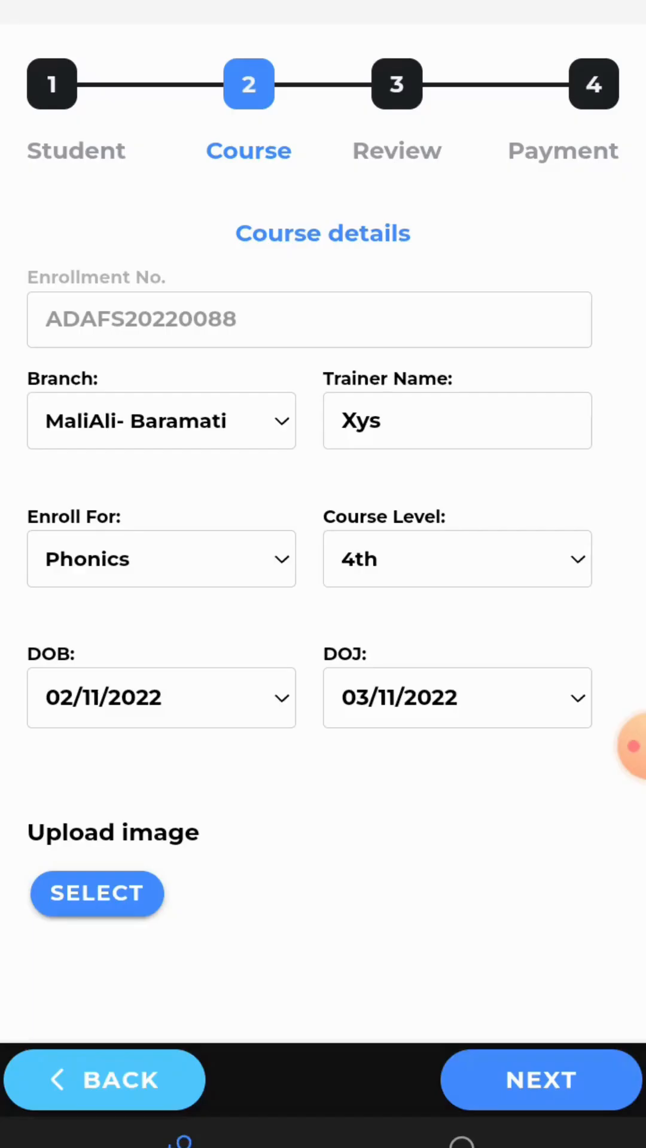
{"action": "left_click", "coordinate": [97, 893]}
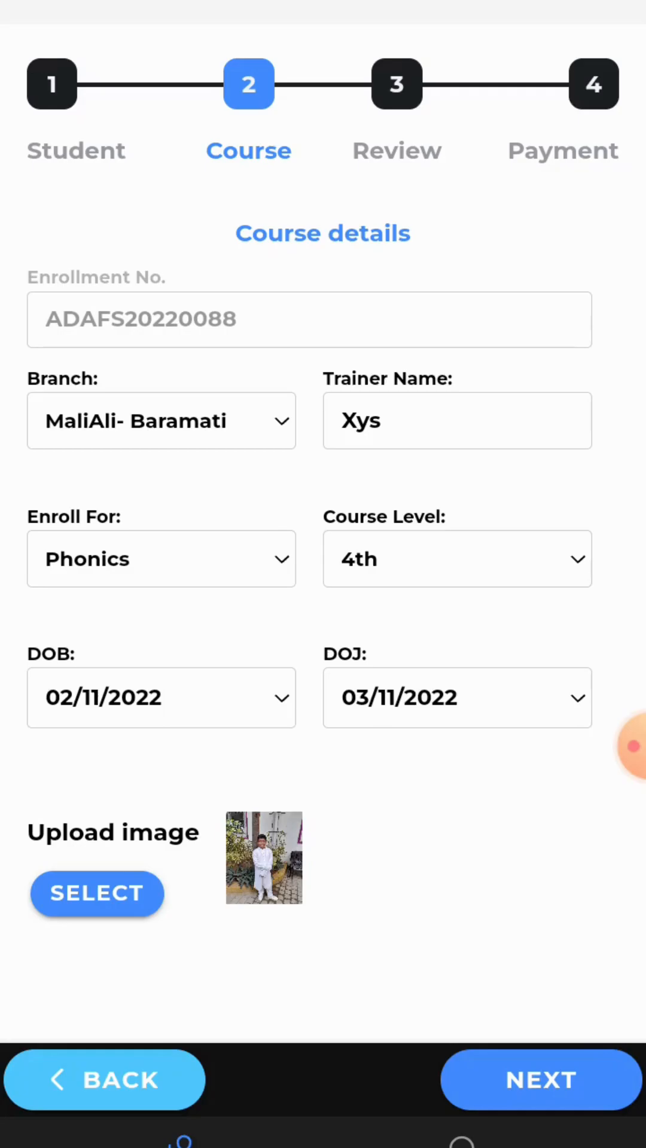
{"action": "left_click", "coordinate": [540, 1097]}
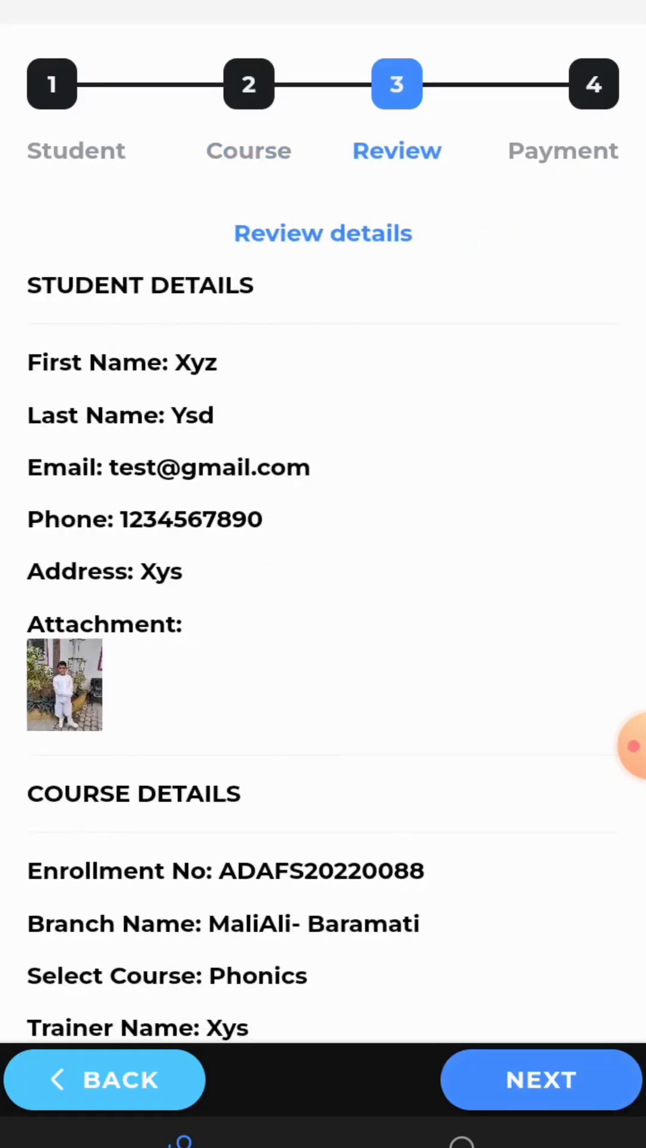
Scroll through the review details and continue to the payment step
{"action": "scroll", "scroll_direction": "down", "scroll_amount": 3}
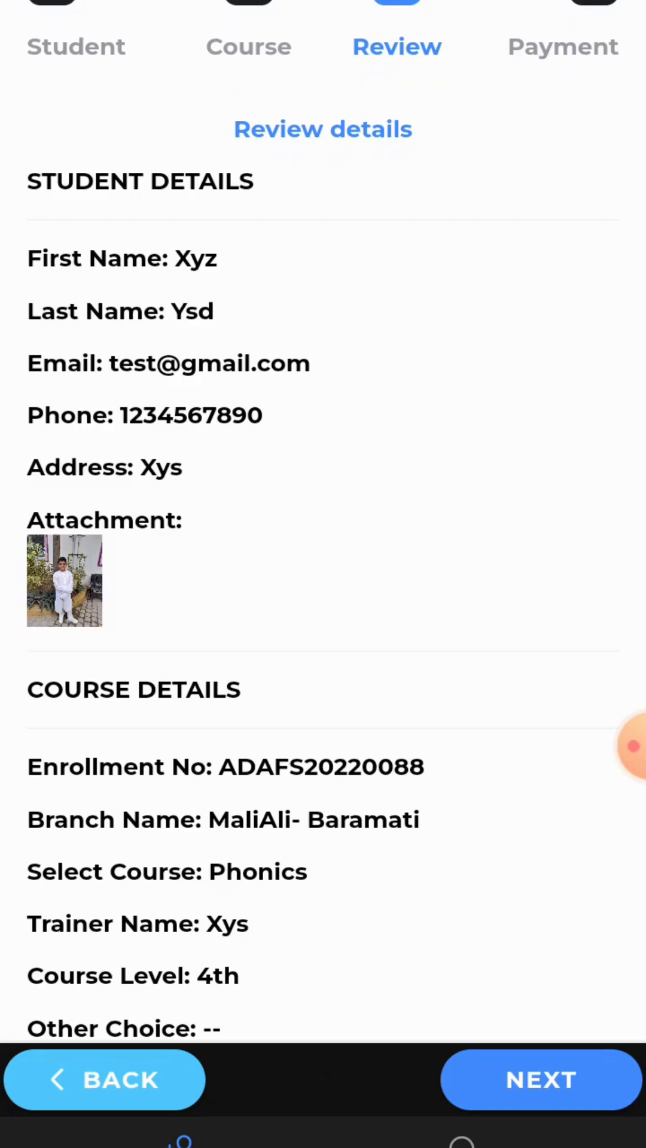
{"action": "scroll", "scroll_direction": "down", "scroll_amount": 3}
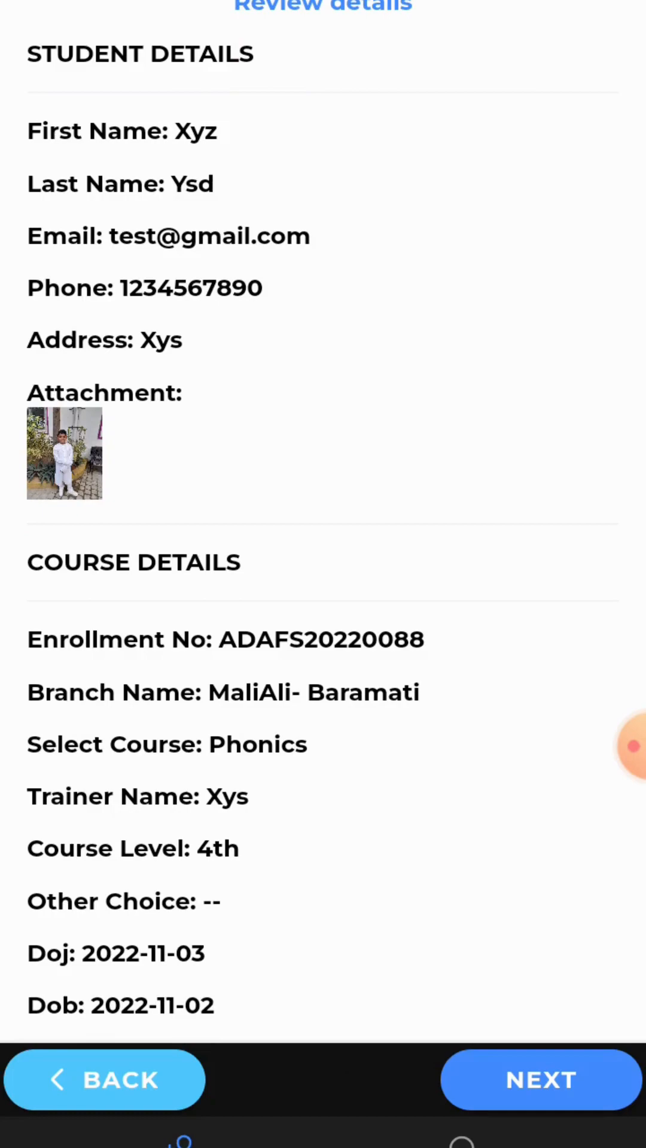
{"action": "left_click", "coordinate": [539, 1078]}
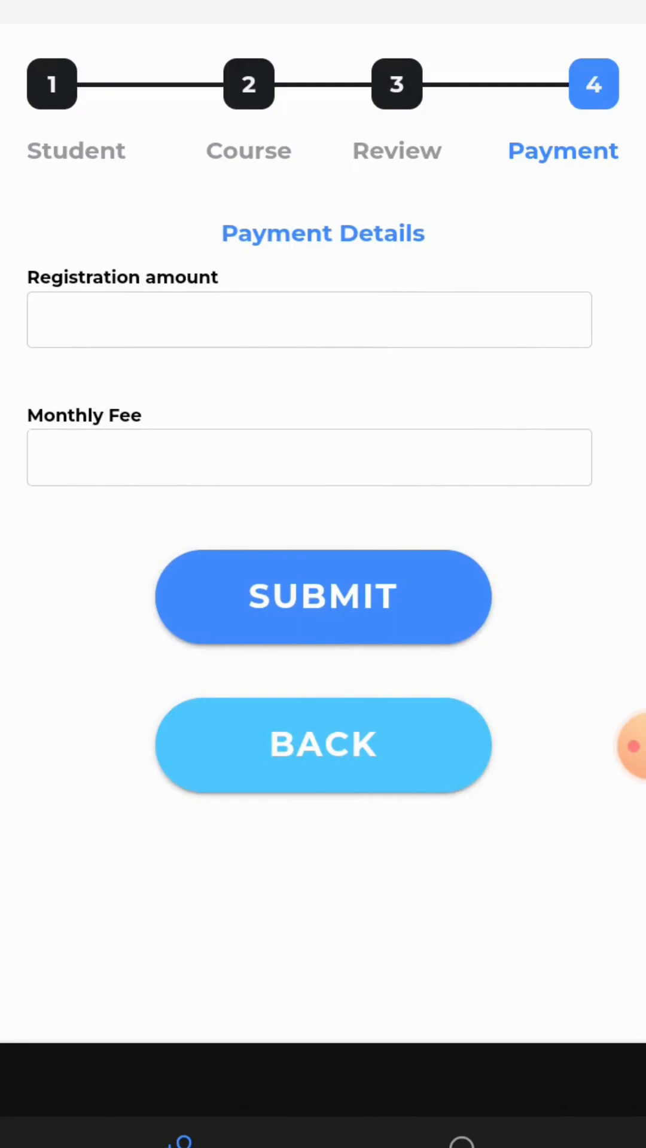
{"action": "left_click", "coordinate": [301, 318]}
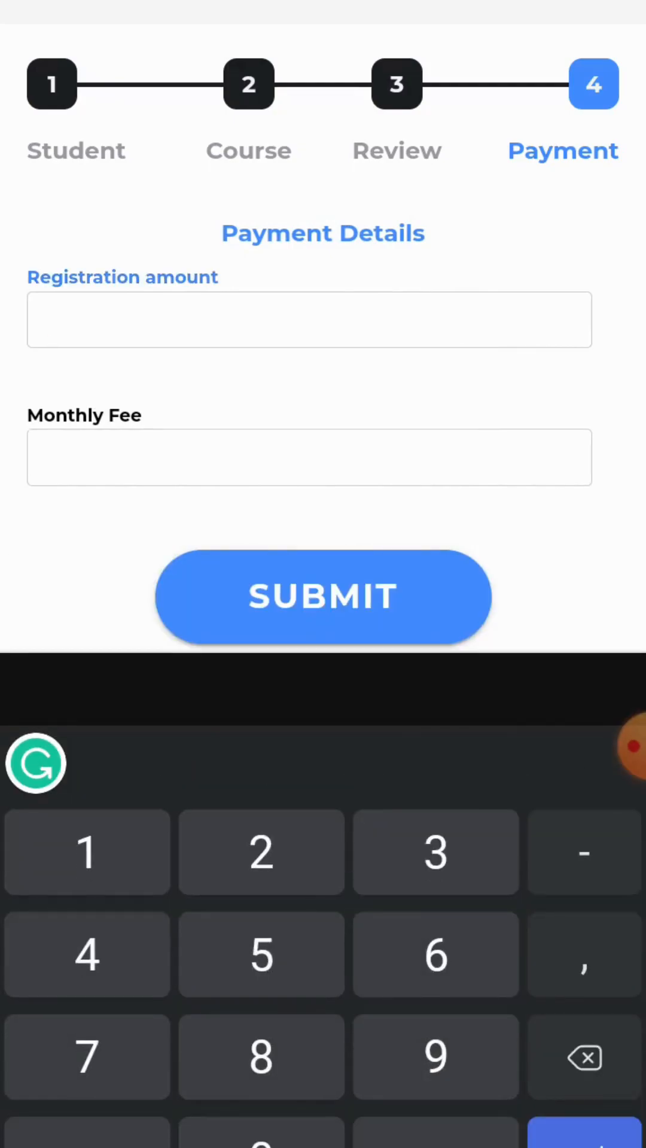
Submit the enrollment with registration amount 500 and monthly fee 100, acknowledging the confirmation
{"action": "type", "text": "500"}
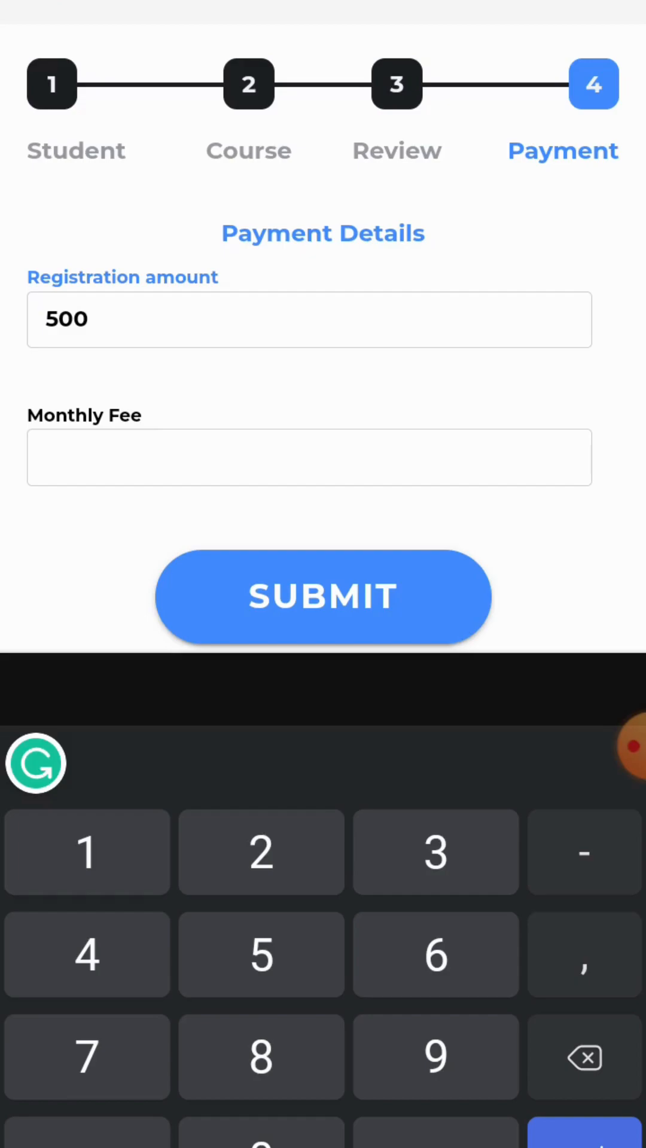
{"action": "left_click", "coordinate": [322, 462]}
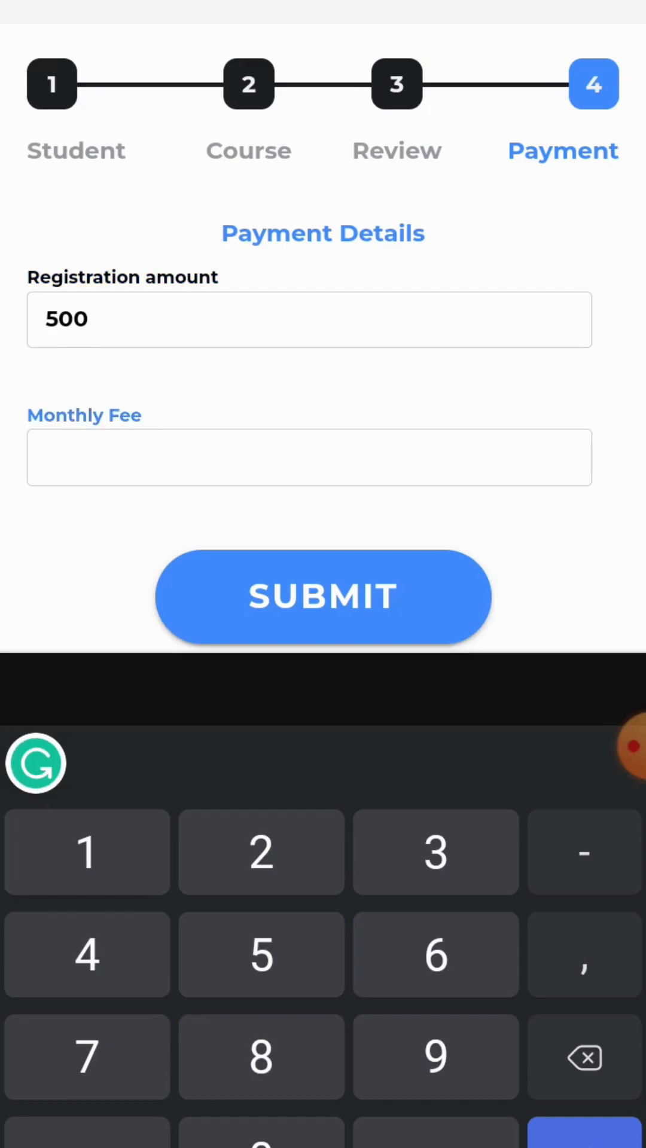
{"action": "type", "text": "100"}
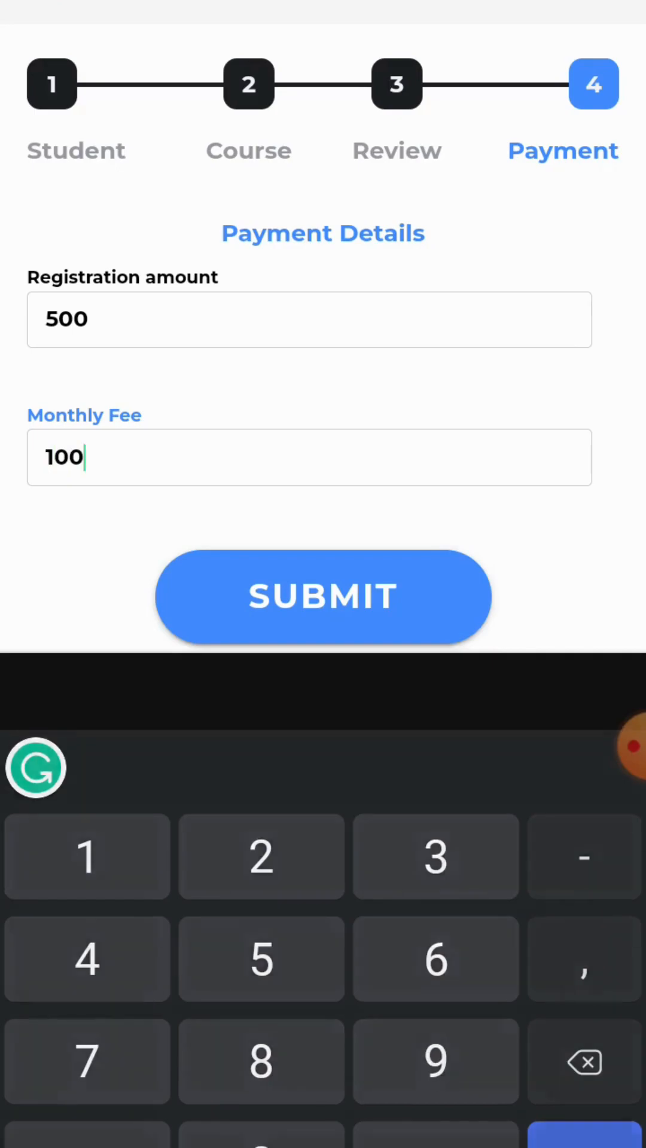
{"action": "left_click", "coordinate": [323, 596]}
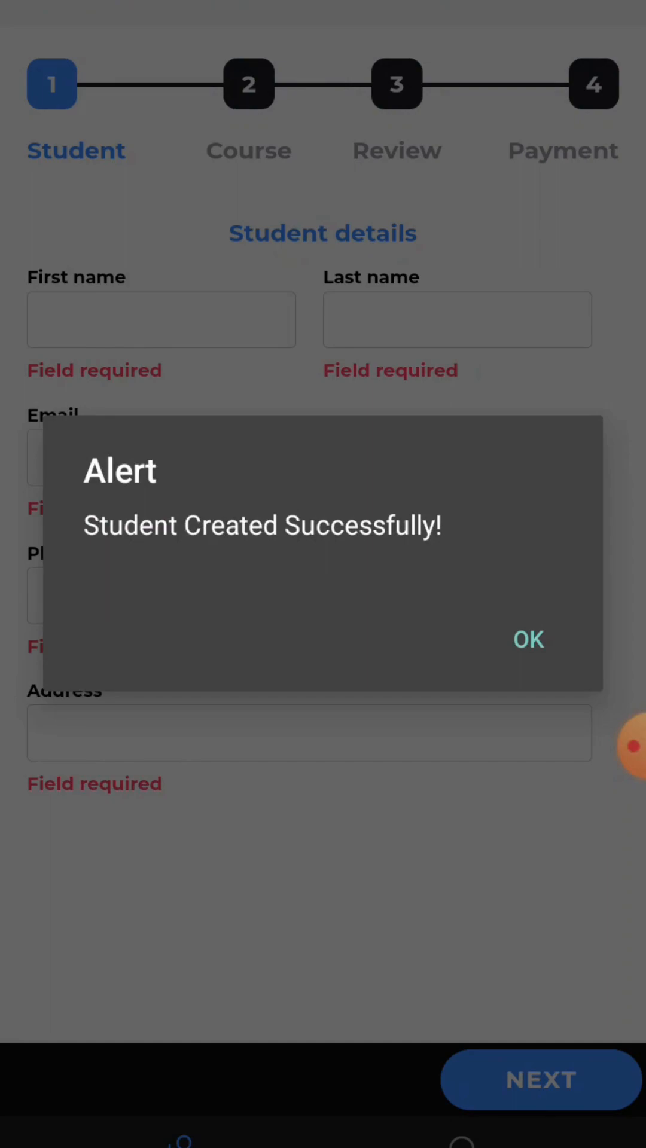
{"action": "left_click", "coordinate": [529, 638]}
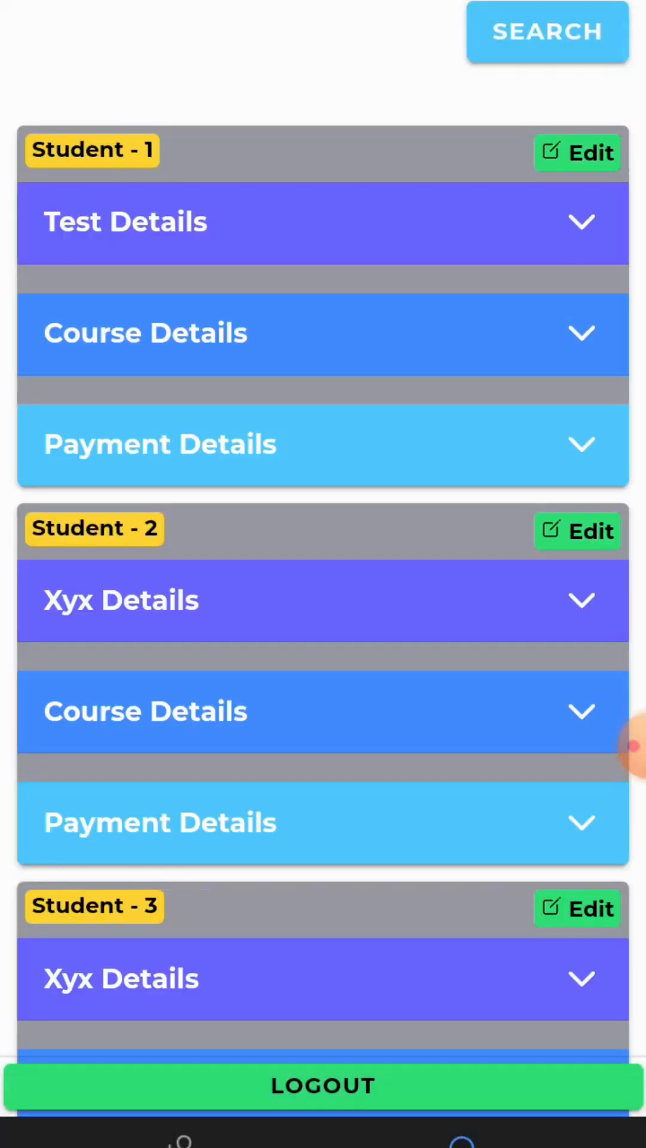
Scroll the student list down to reveal Student - 4, Xyz
{"action": "scroll", "scroll_direction": "down", "scroll_amount": 3}
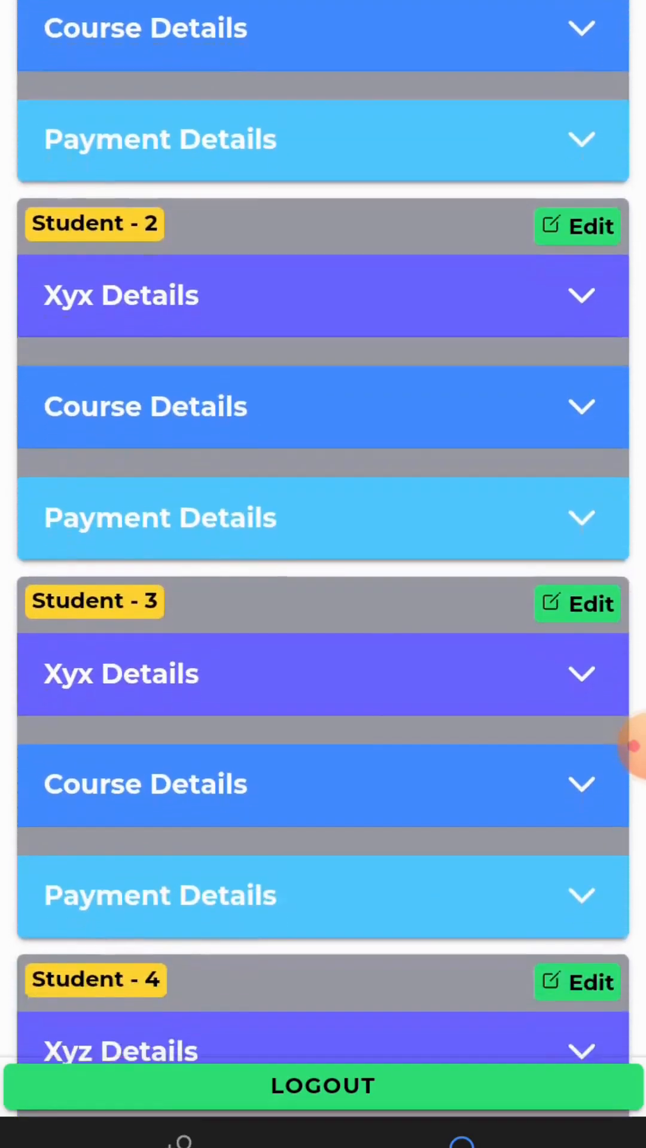